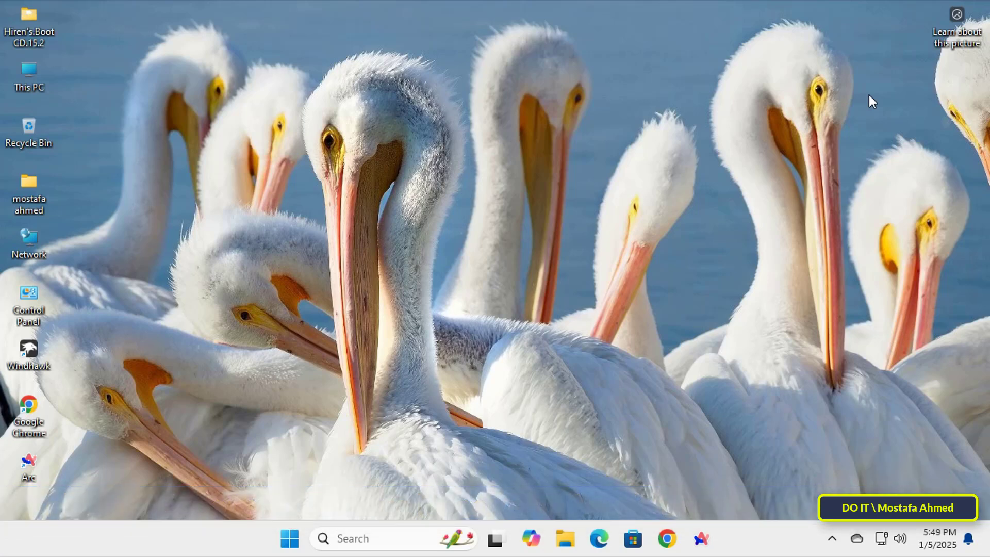
mouse_move(555, 261)
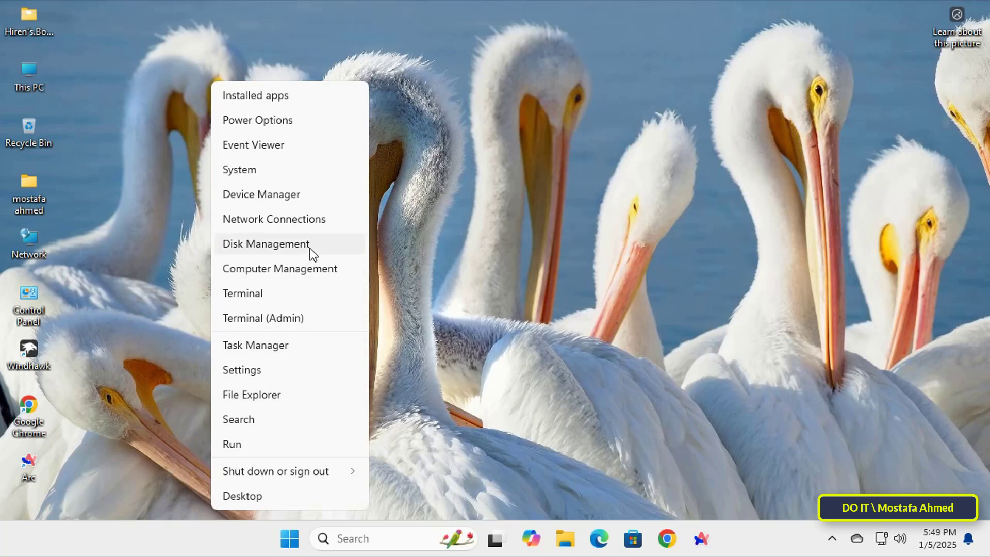
Show Disk 0's partition overview in Disk Management, including the 757 MB recovery partition.
click(266, 244)
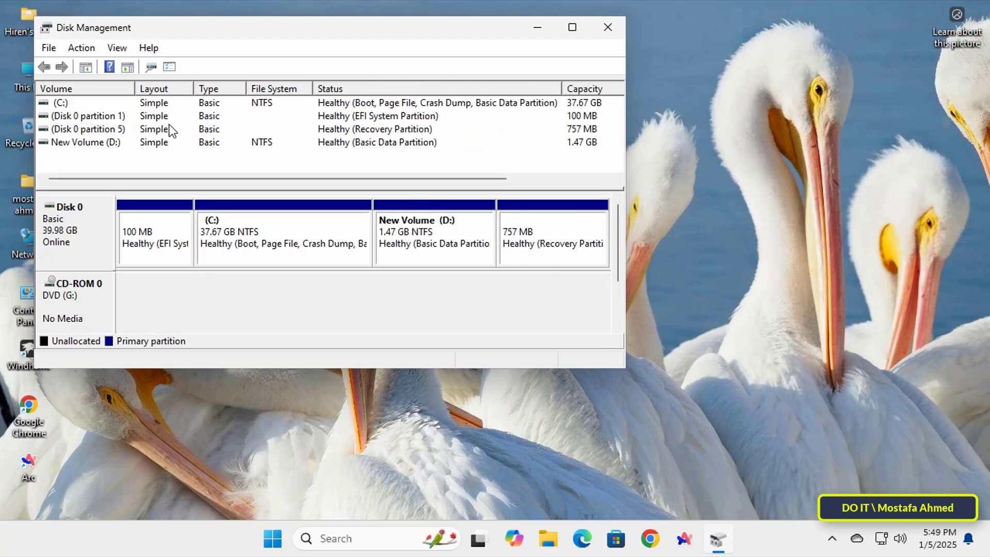
Start an administrator Command Prompt from the search box.
click(552, 240)
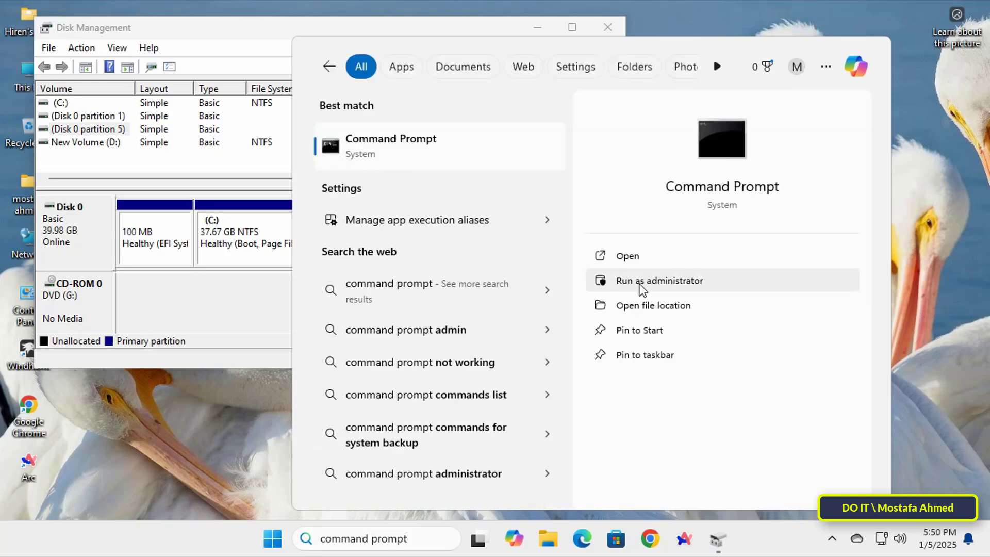
click(658, 281)
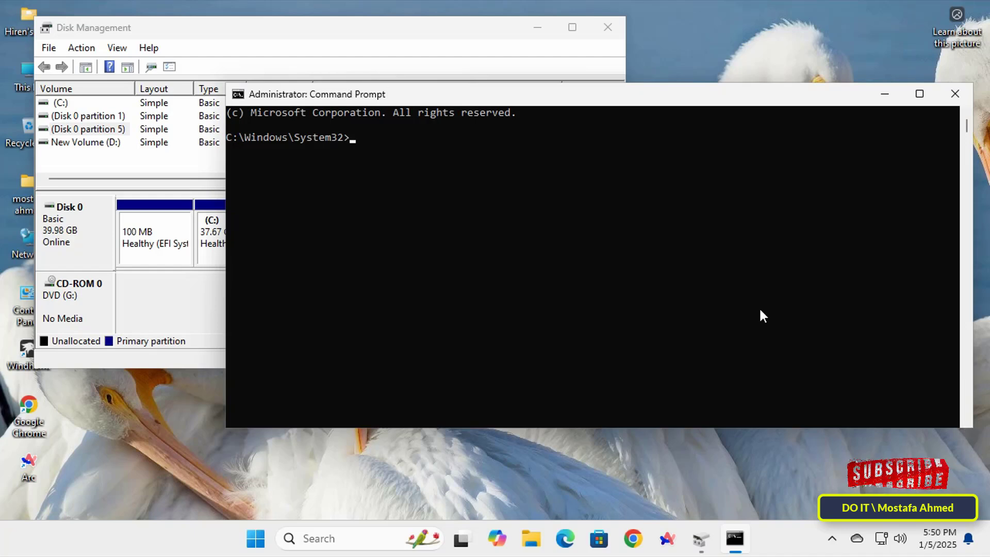
Run 'reagentc /info' showing Windows RE on partition 5, then 'reagentc /disable' successfully.
text(reagentc /info)
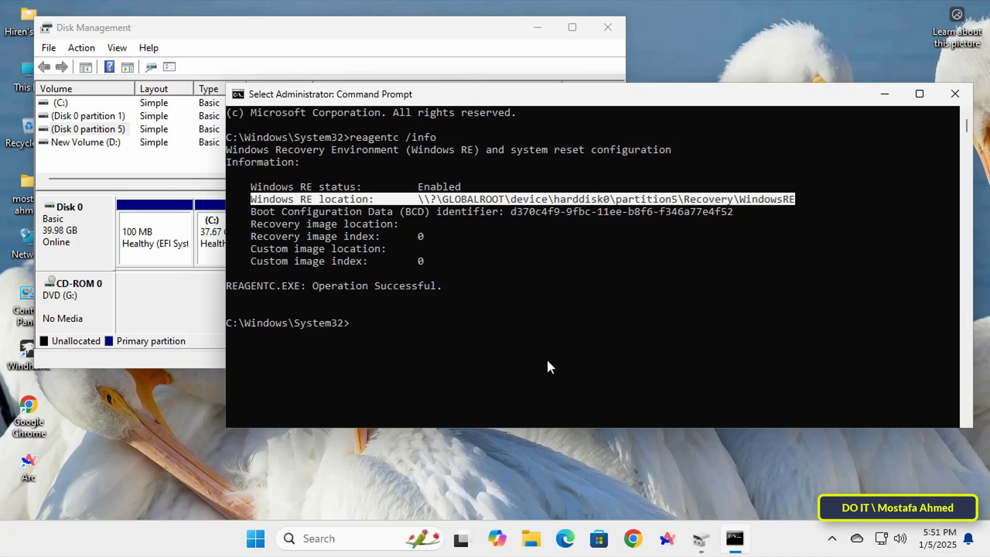
text(reagentc /)
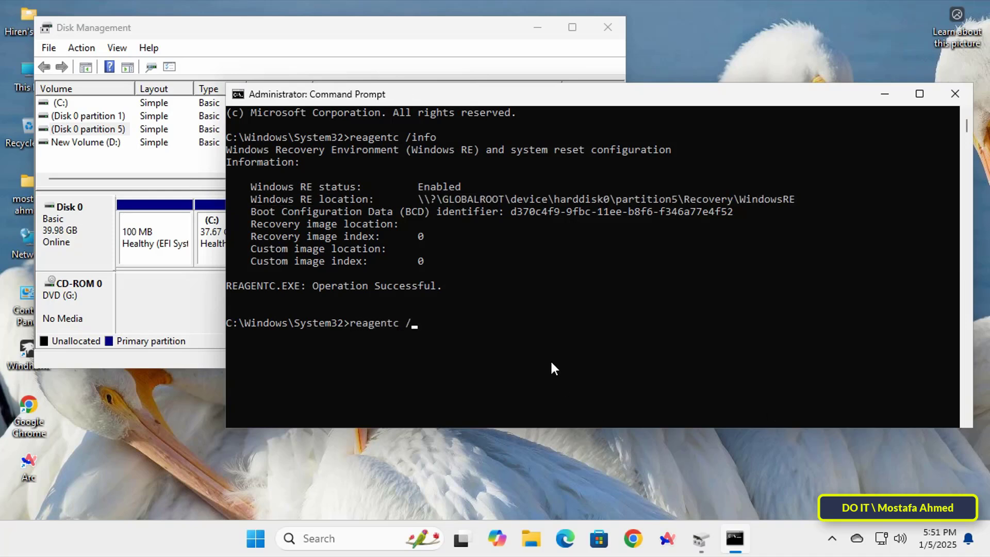
text(di)
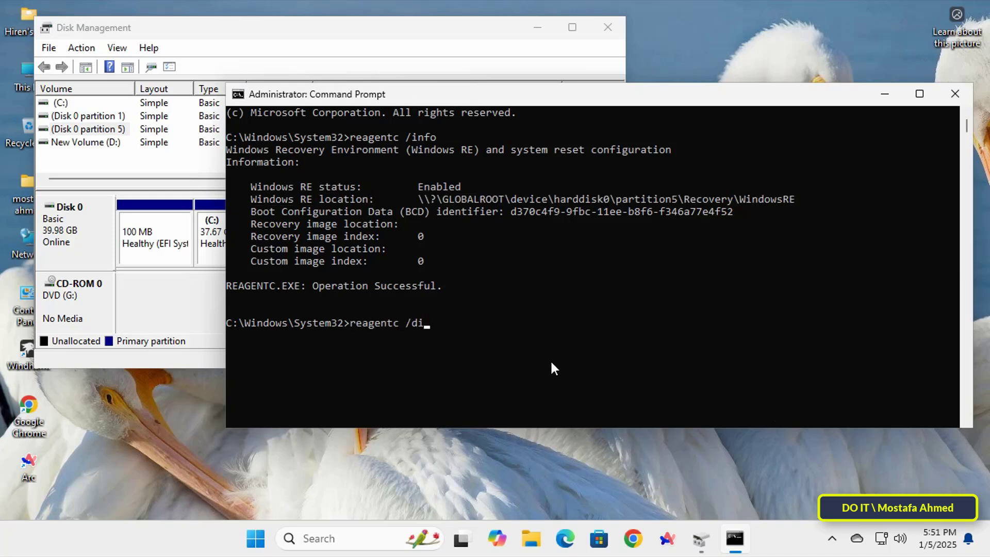
text(sable)
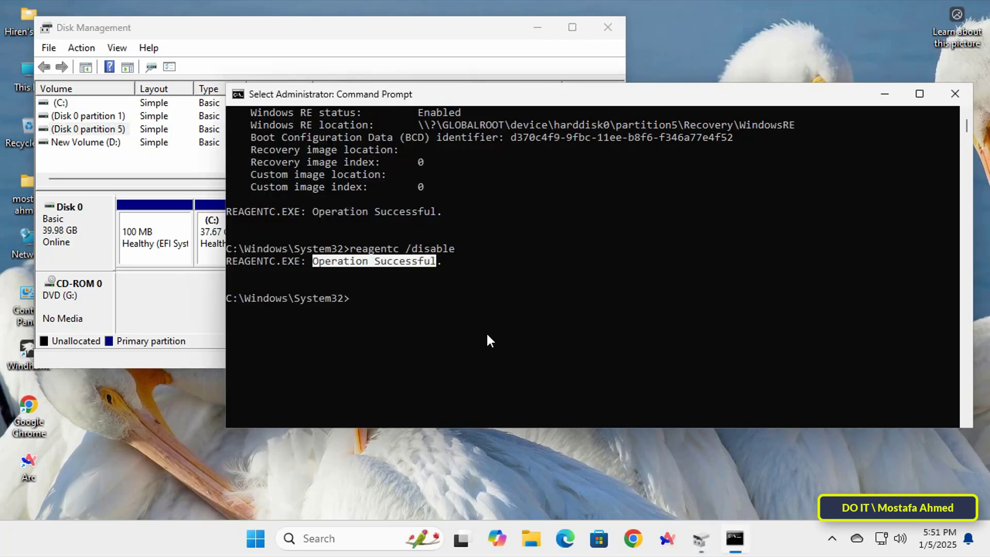
Start DiskPart, list the disks and select disk 0.
text(diskpart)
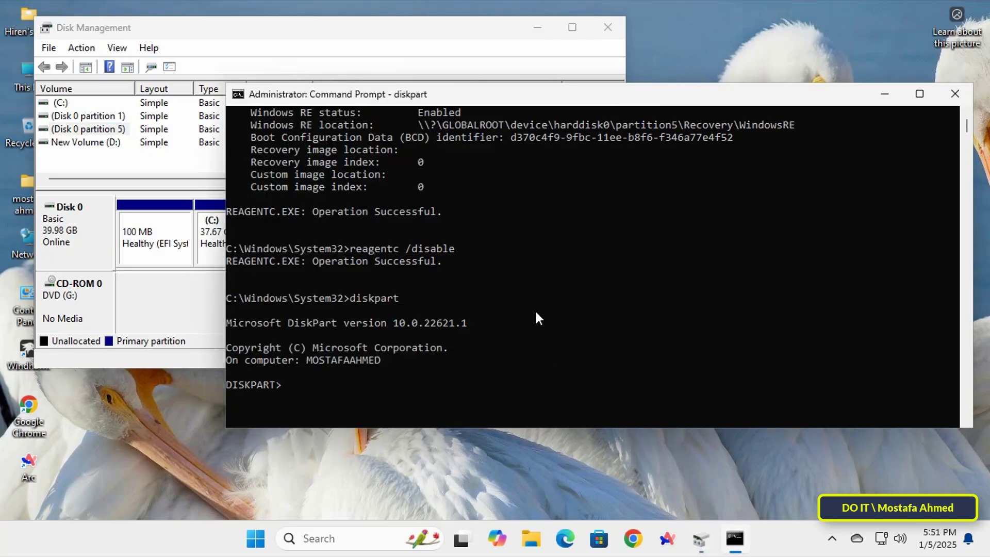
text(li)
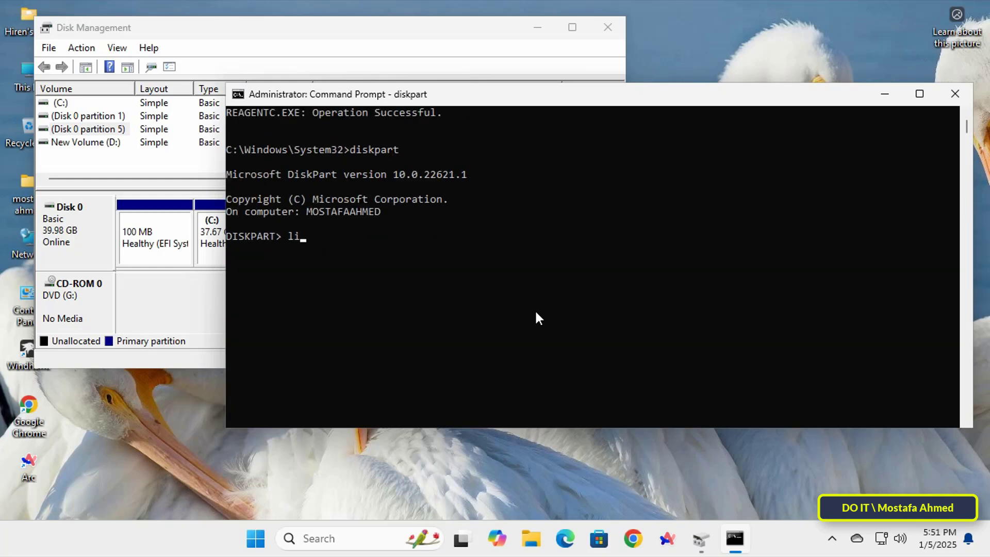
text(st disk)
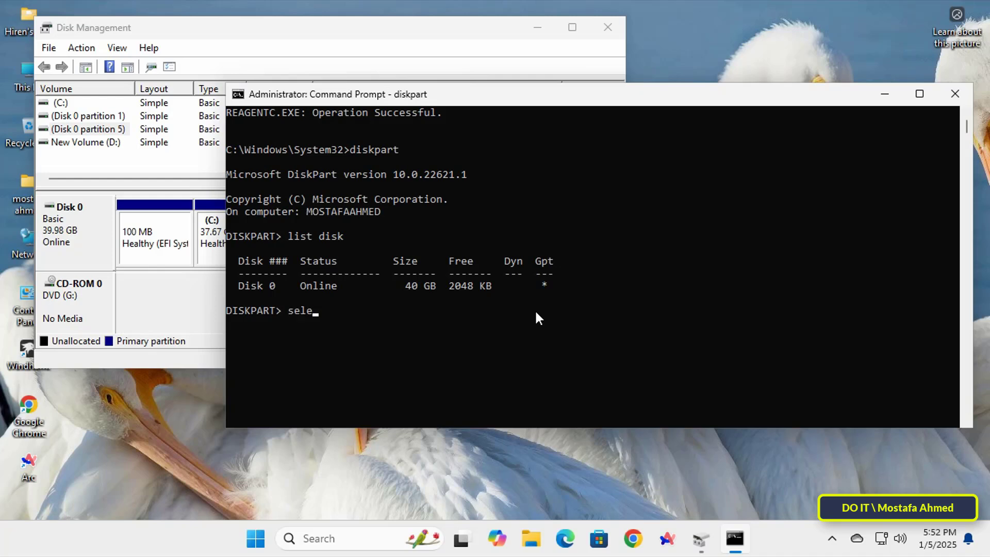
text(ct)
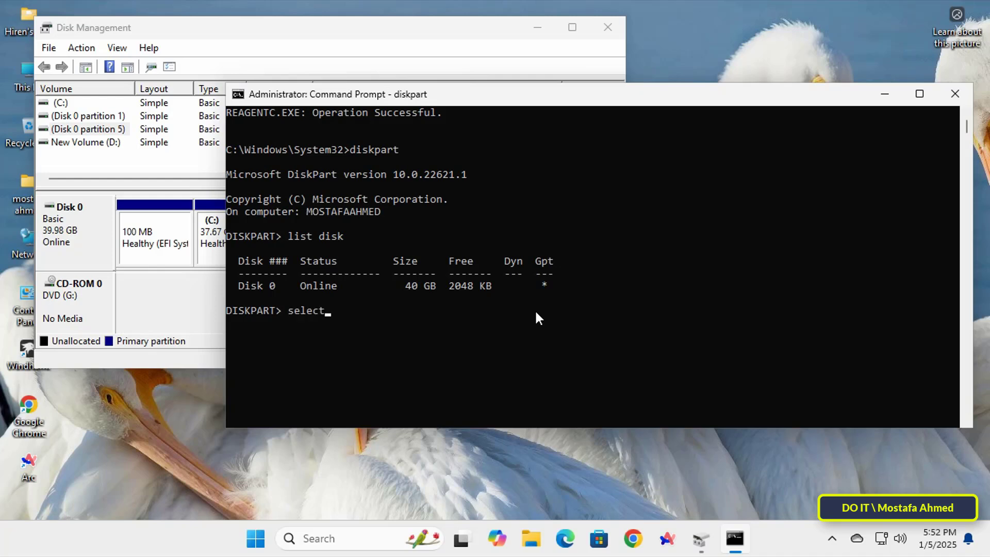
text(disk)
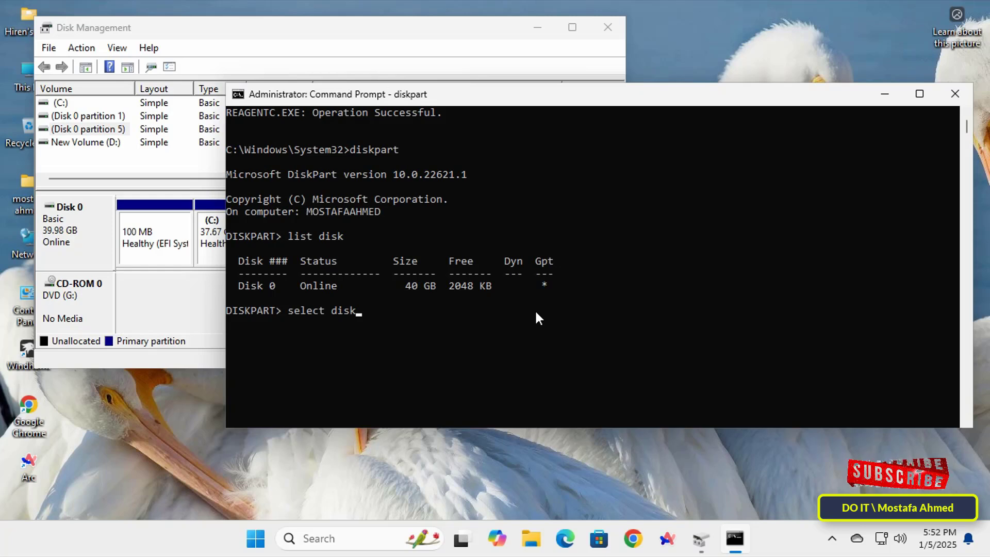
text(0)
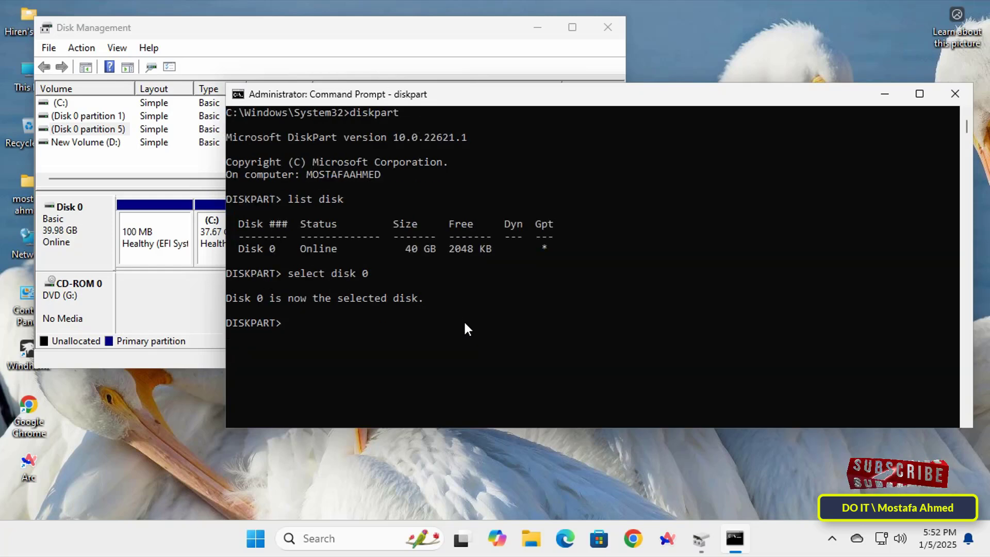
List Disk 0's partitions, select the 757 MB Recovery partition 5 and begin 'det part'.
text(li)
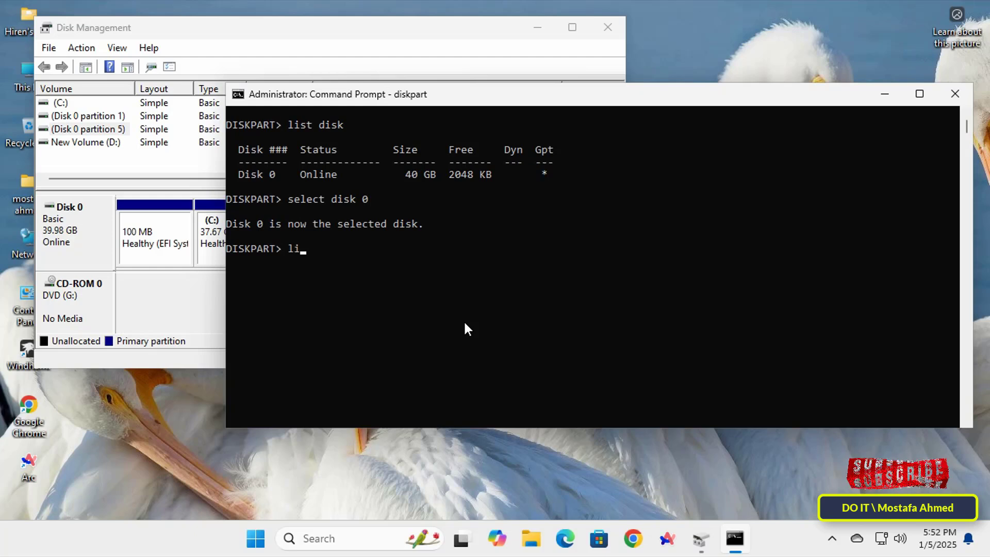
text(st)
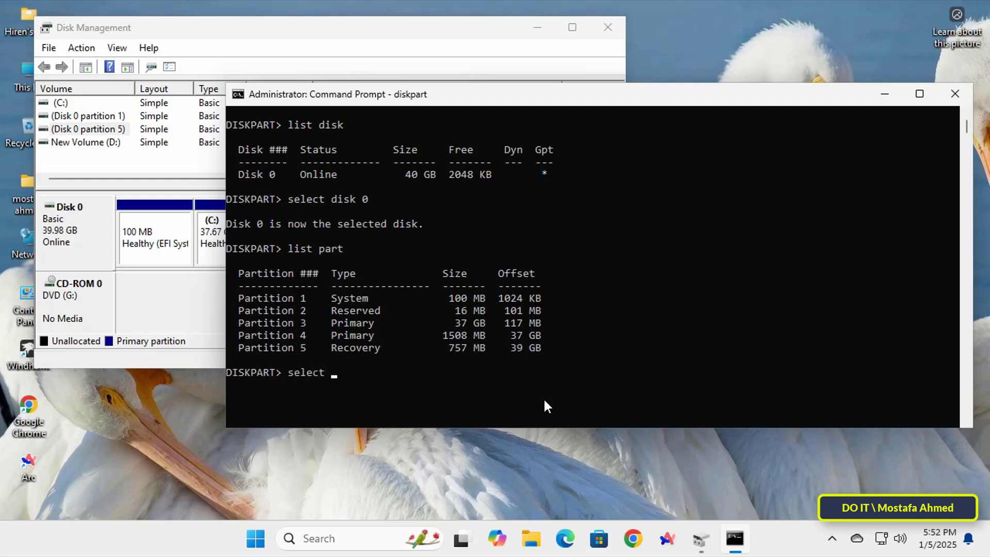
text(part 5)
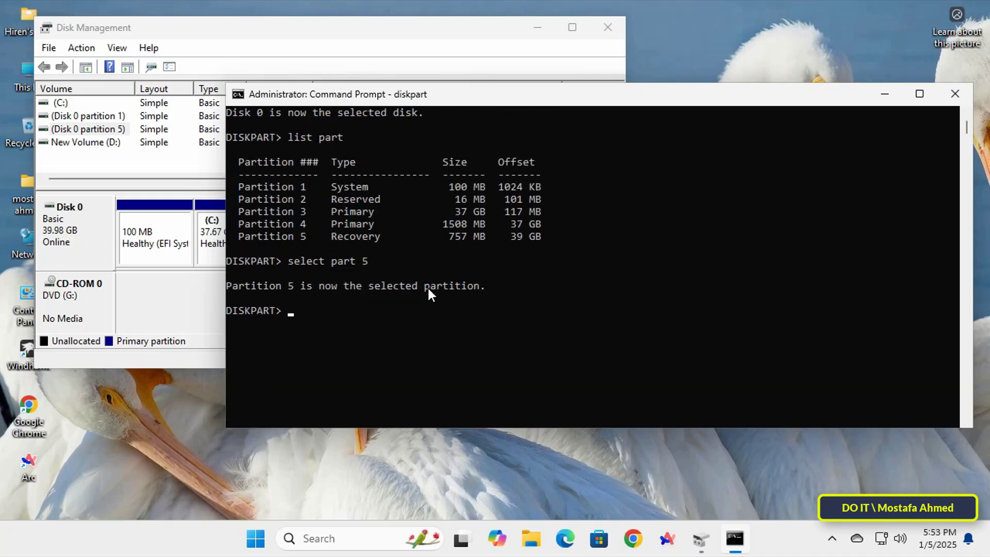
text(det)
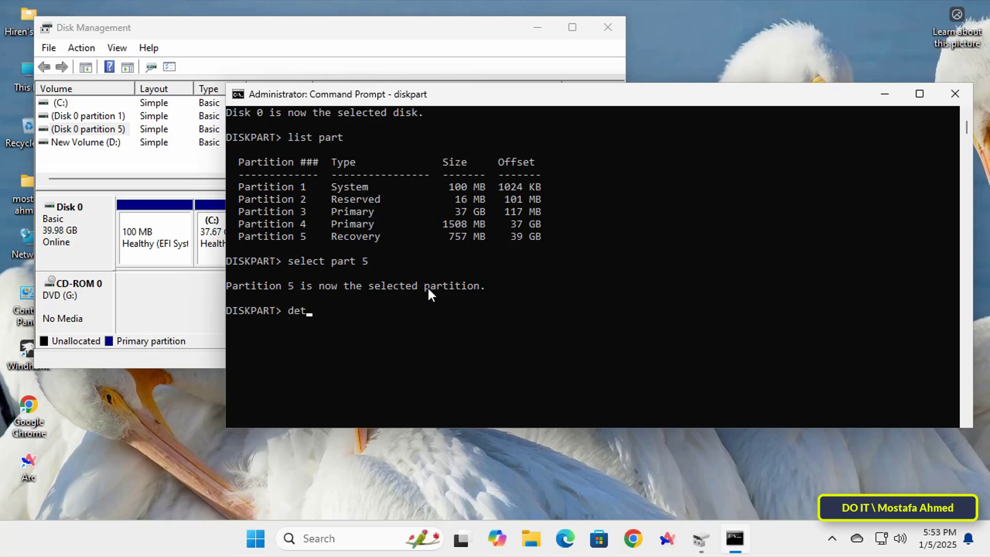
text(part)
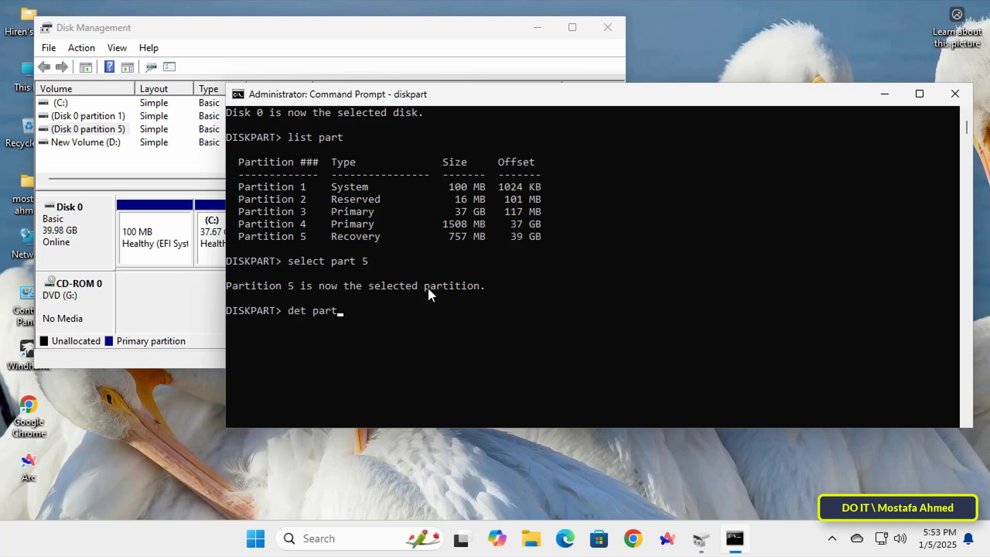
Show partition 5's details, note its type and attributes, then run 'del part override' leaving 760 MB unallocated.
key(enter)
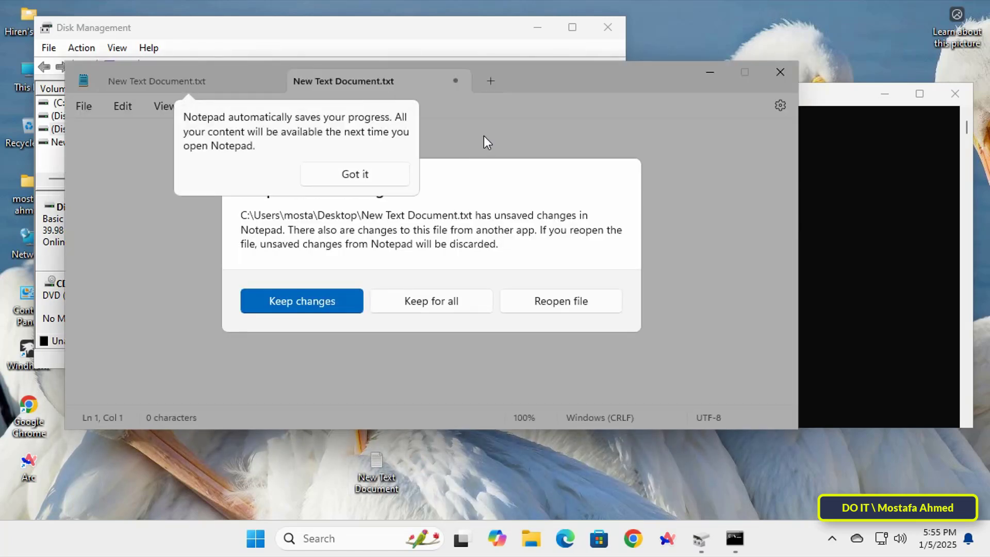
click(301, 300)
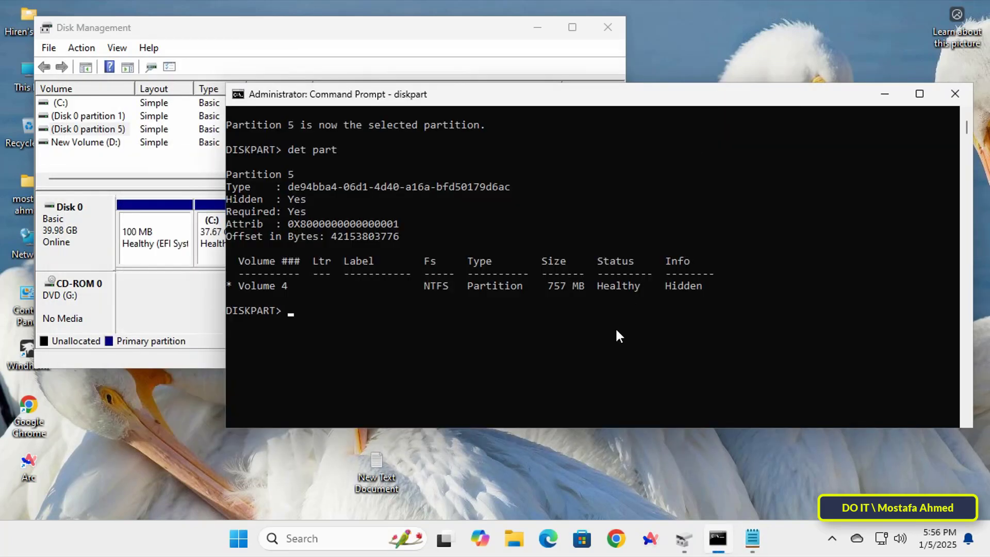
text(del part override)
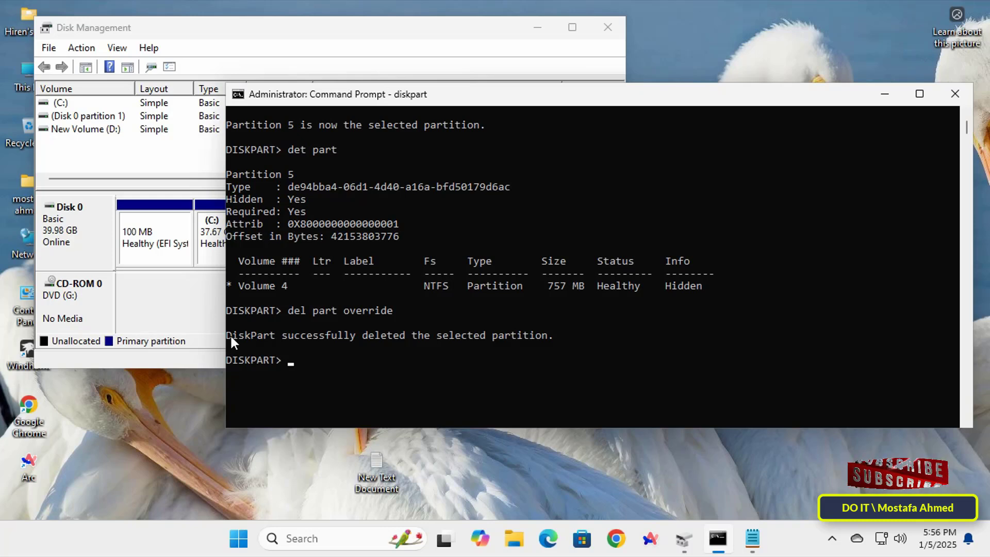
drag(227, 335, 347, 335)
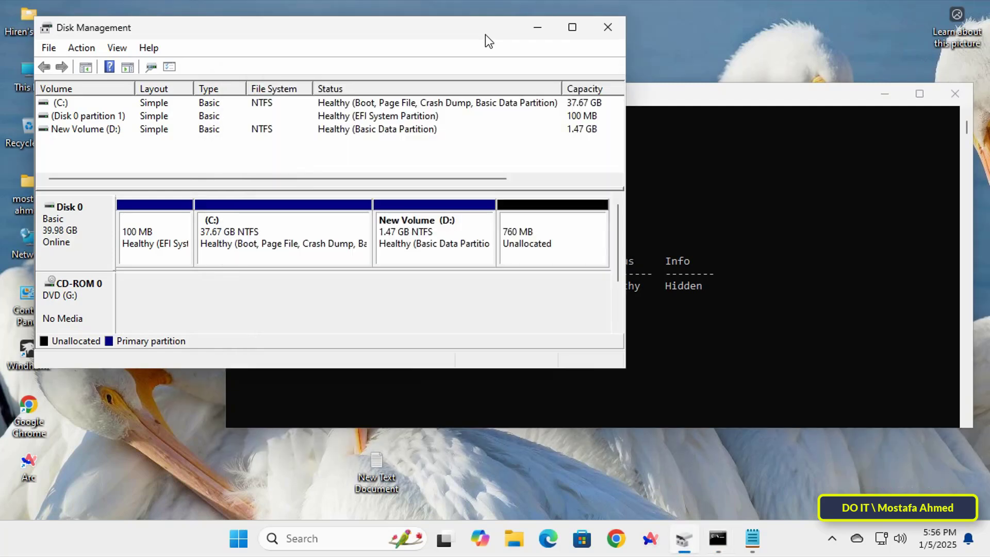
mouse_move(561, 263)
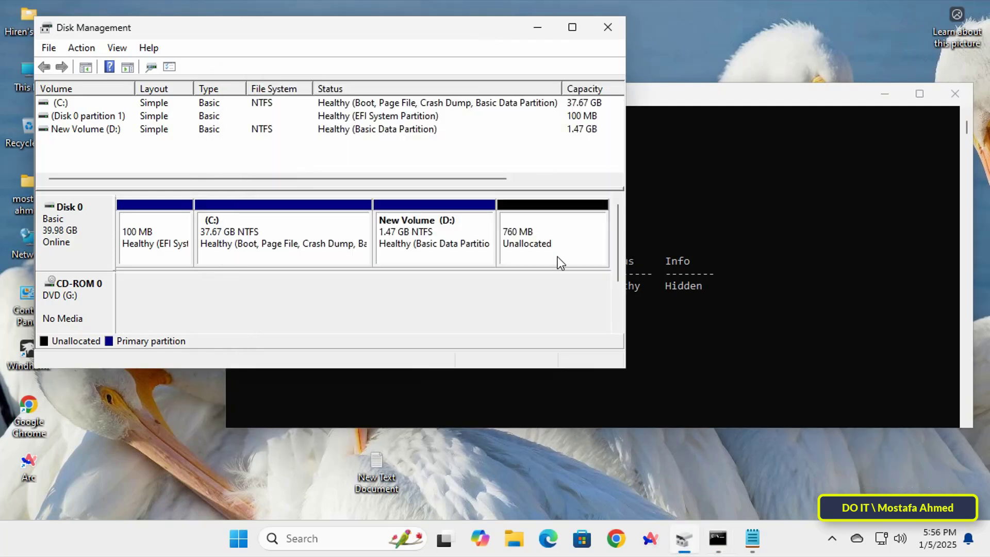
Create a 758 MB NTFS quick-formatted simple volume E: from the unallocated space via the wizard.
click(553, 234)
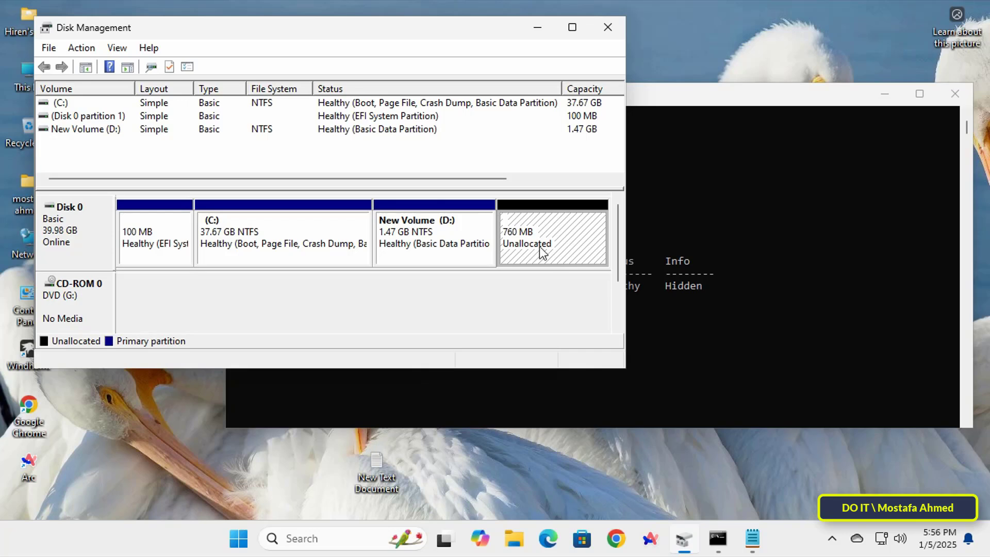
mouse_move(539, 220)
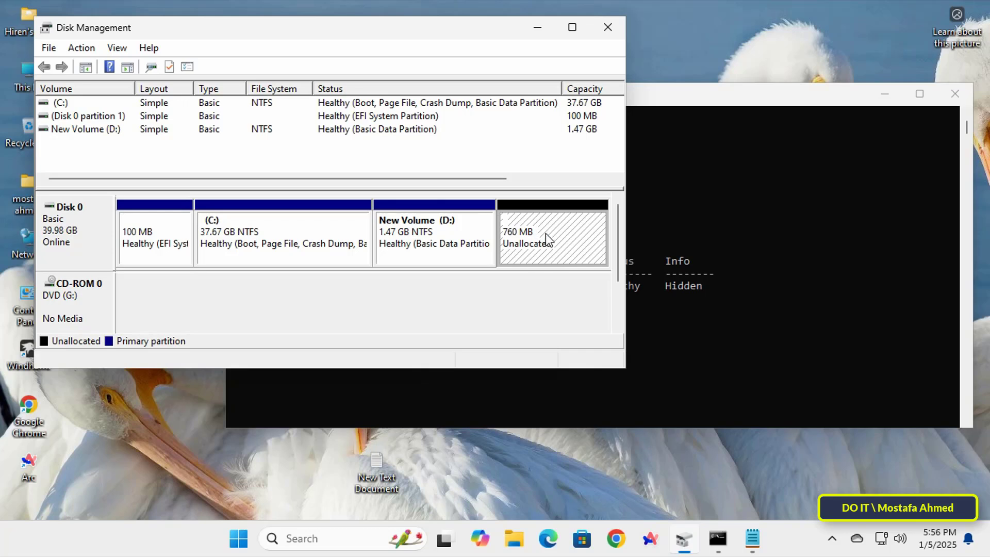
right_click(552, 237)
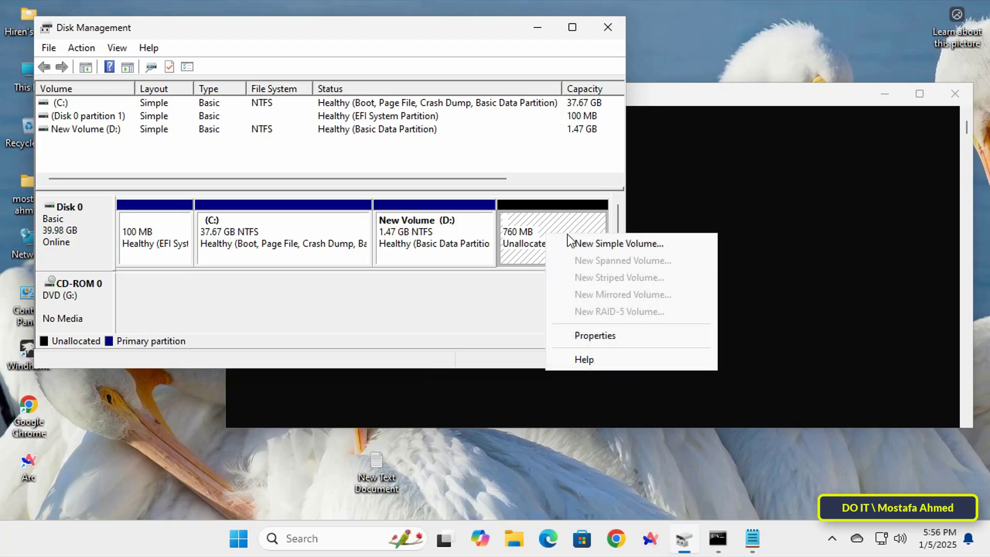
click(618, 243)
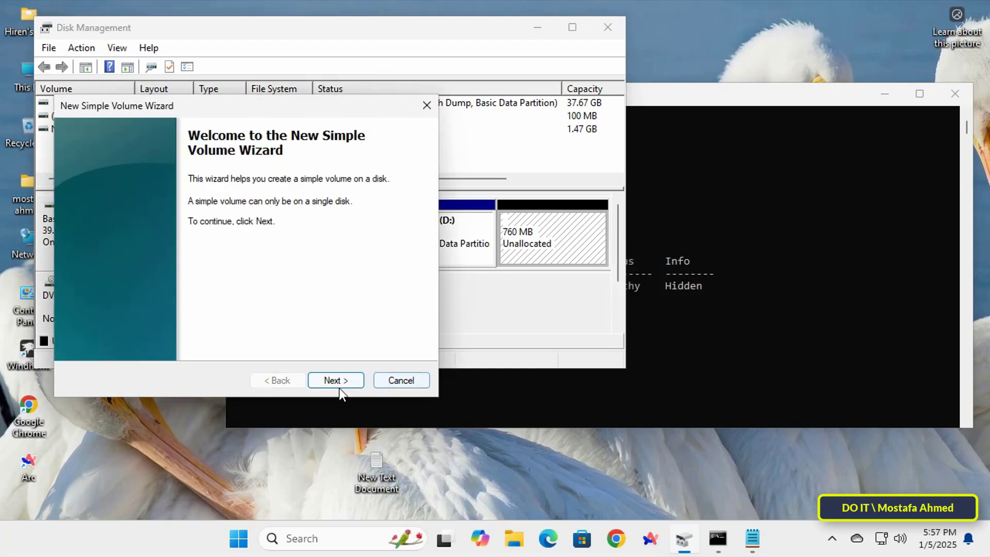
click(335, 380)
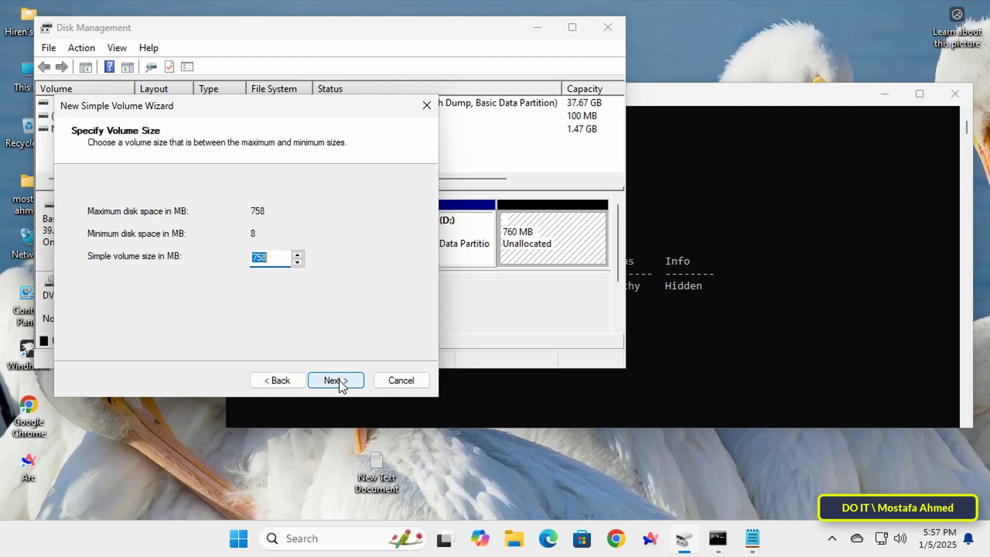
click(335, 381)
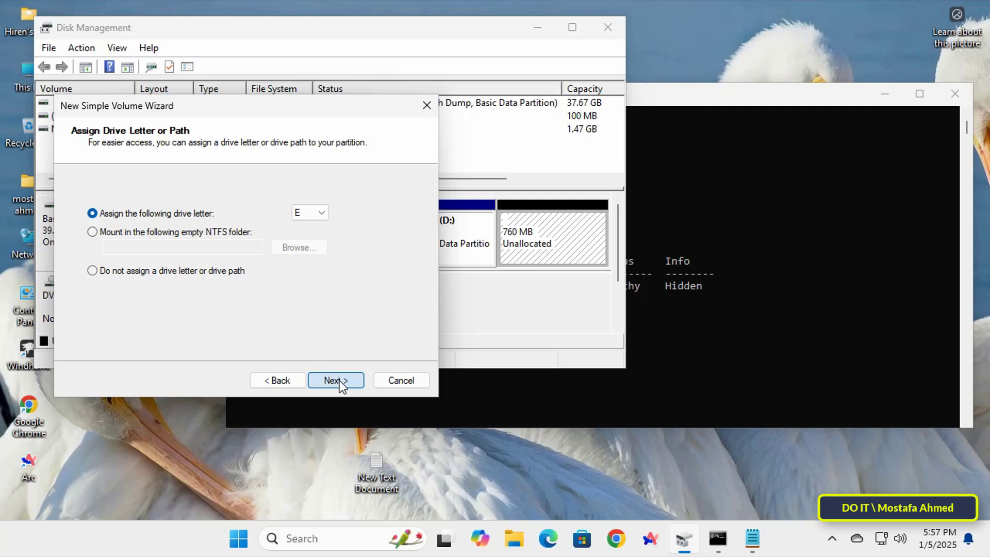
click(335, 380)
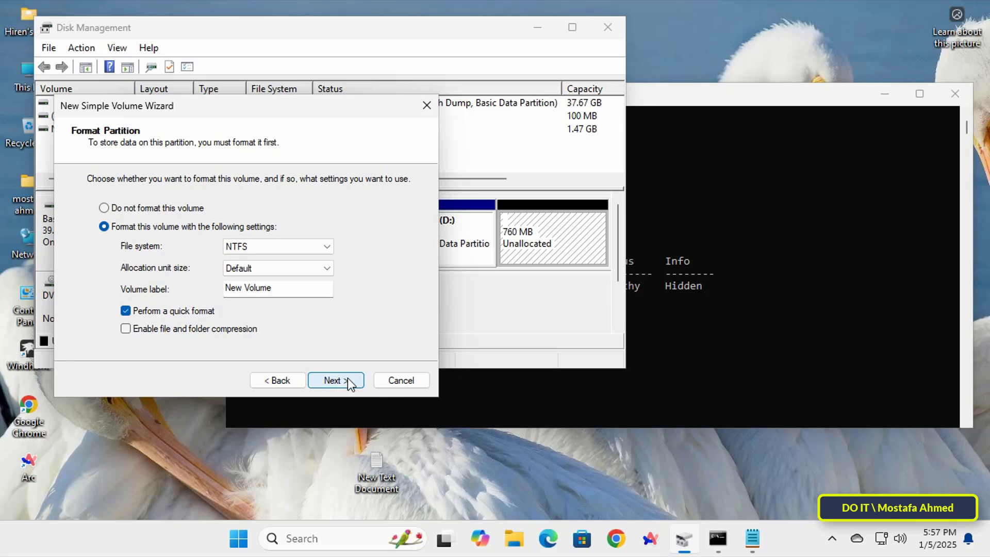
click(335, 380)
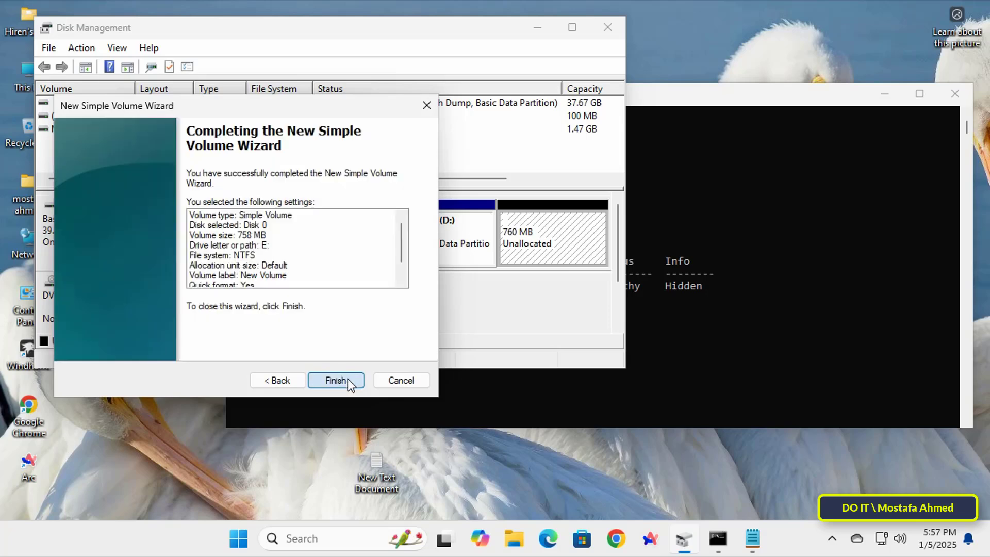
click(335, 381)
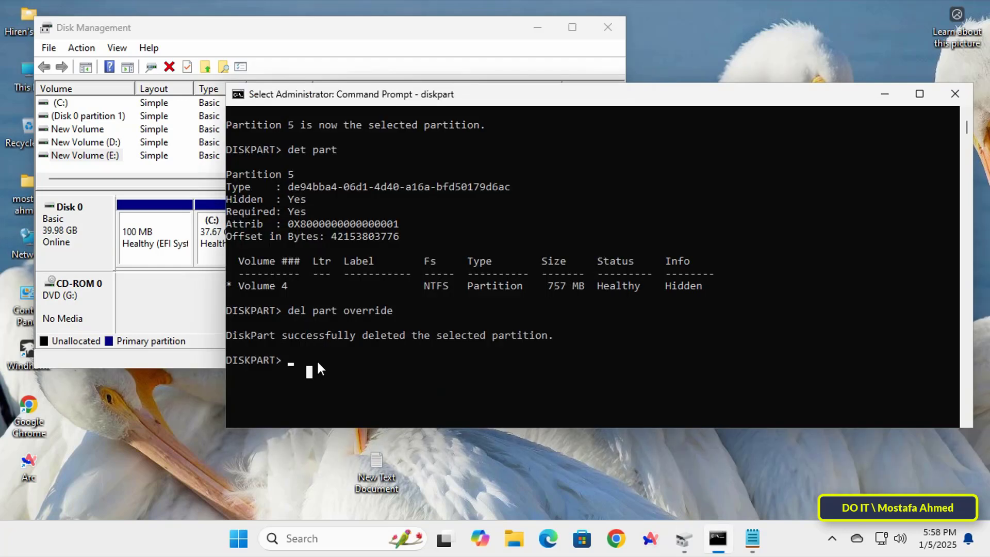
Run 'list part', select the new 758 MB partition 5 and begin a 'set id' command.
text(list part)
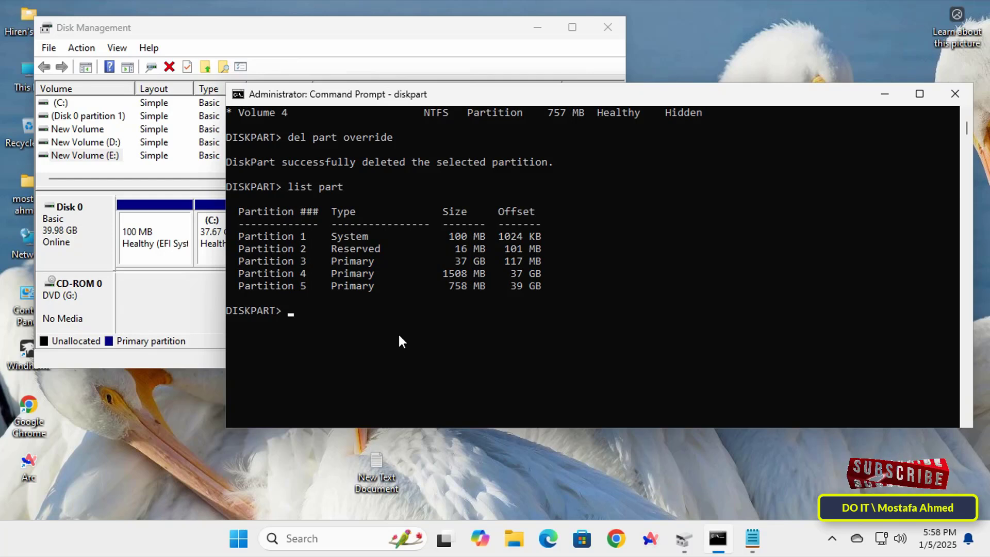
text(sel)
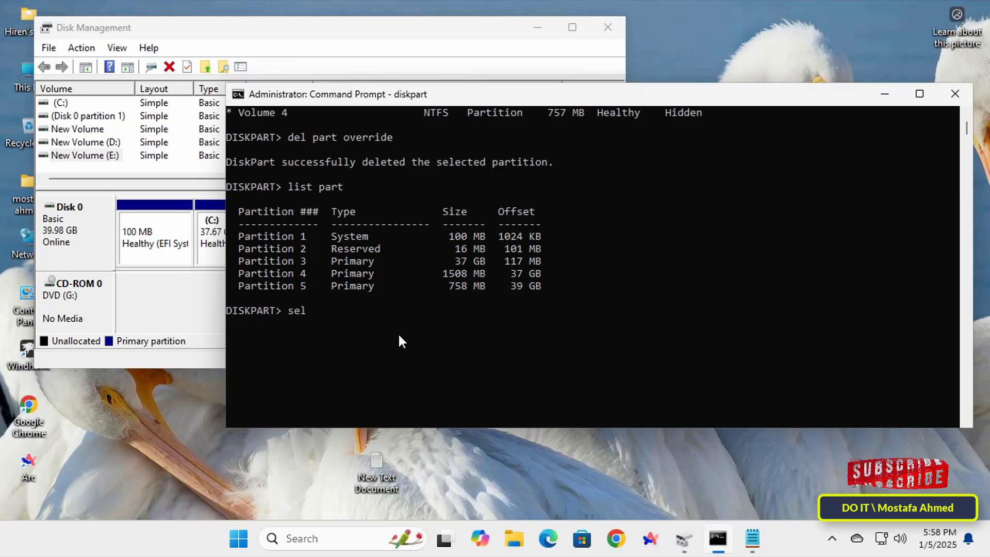
text(pa)
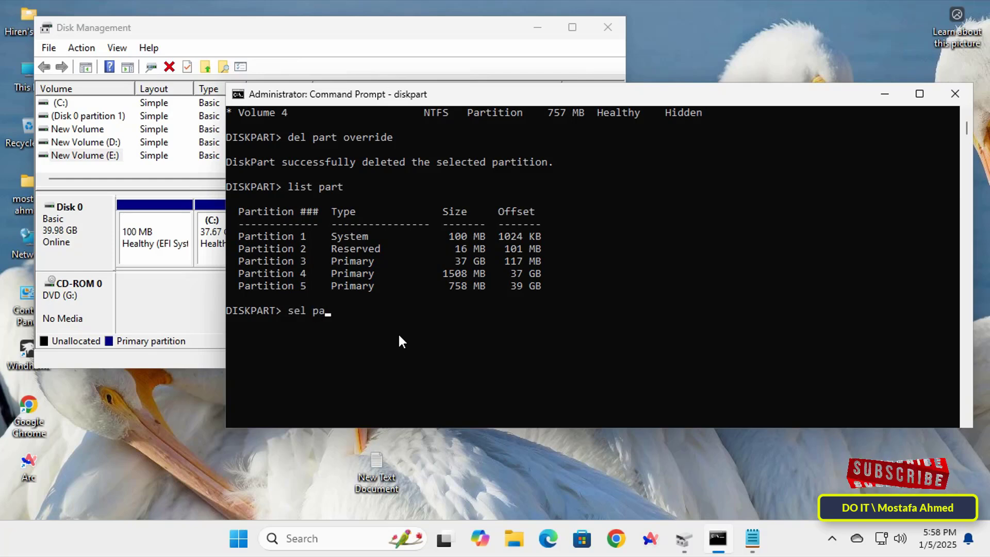
text(rt 5)
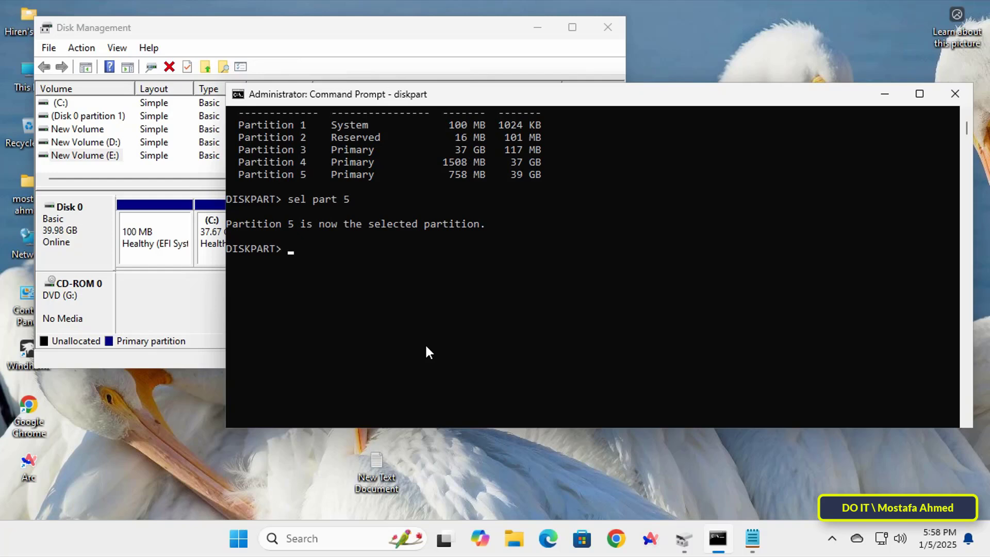
text(set id)
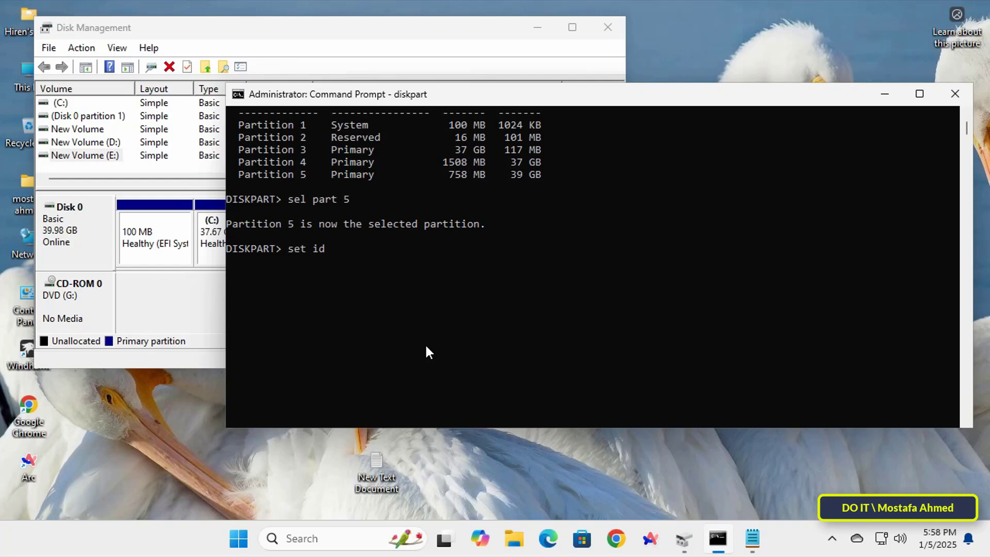
text(-)
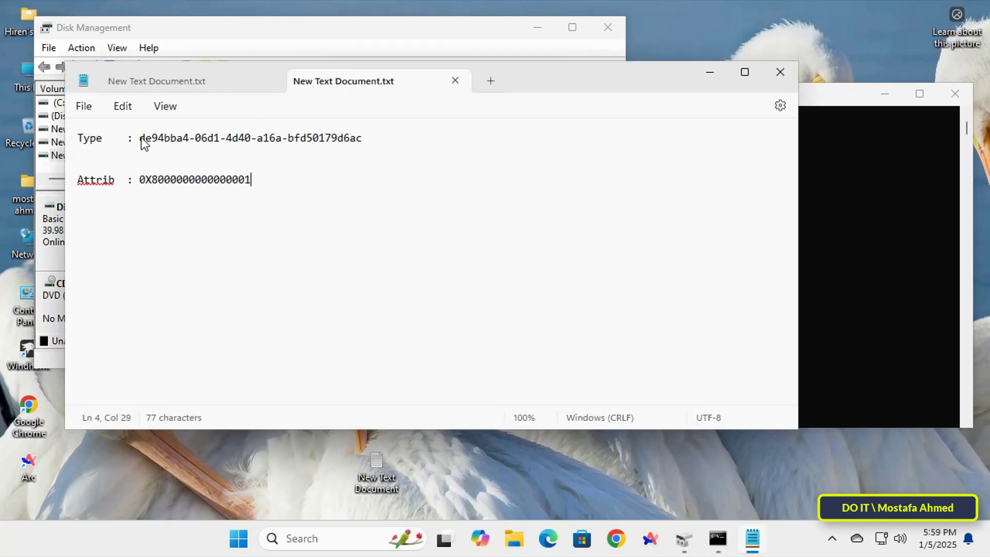
Select and copy the saved recovery partition type GUID from the Notepad notes.
drag(139, 137, 362, 138)
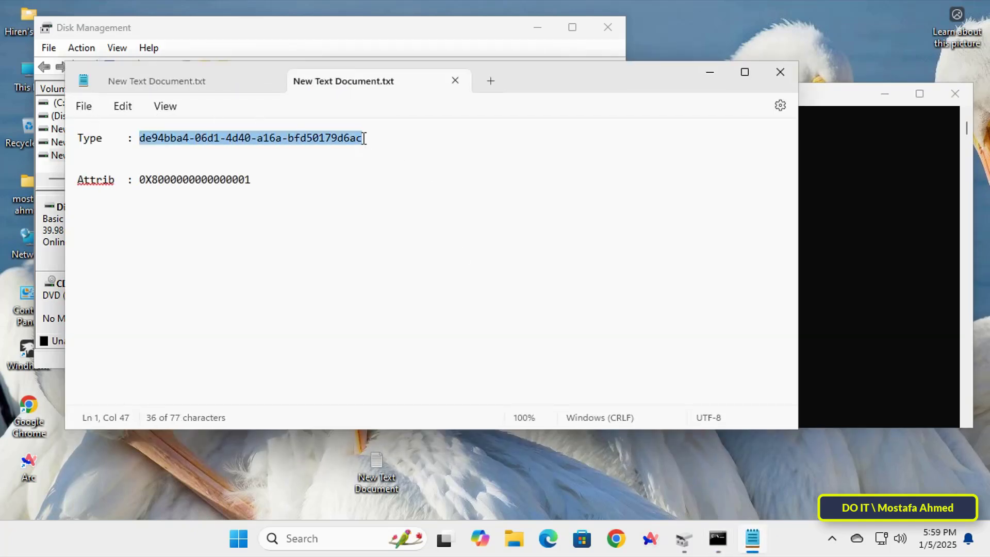
right_click(250, 138)
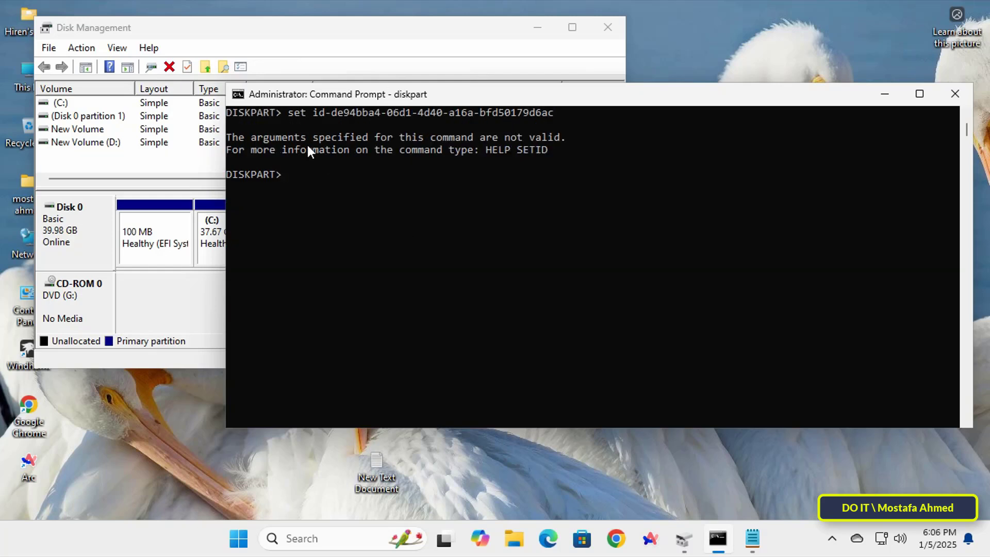
text(set id de94bba4-06d1-4d40-a16a-bfd50179d6ac)
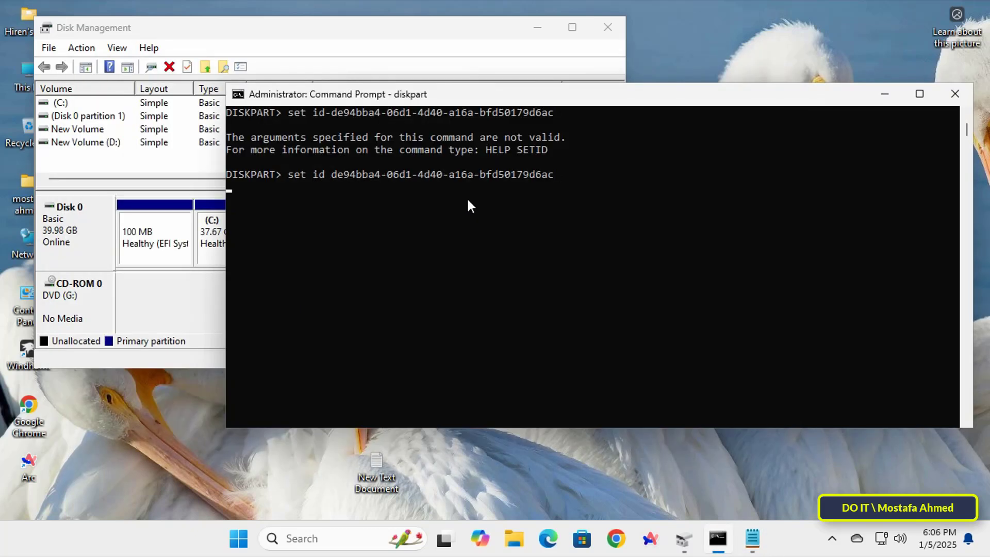
text(gpt a)
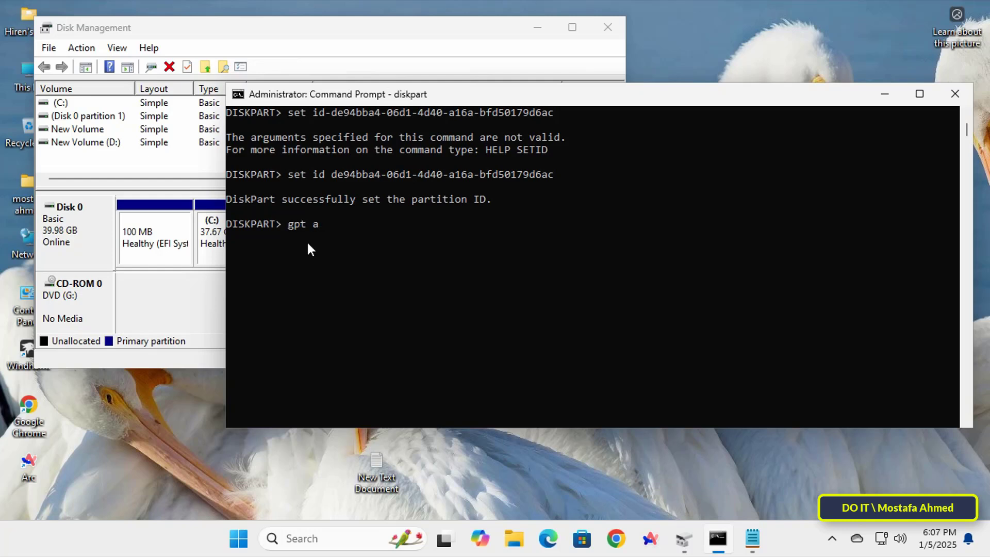
text(ttributes-0X8000000000000001)
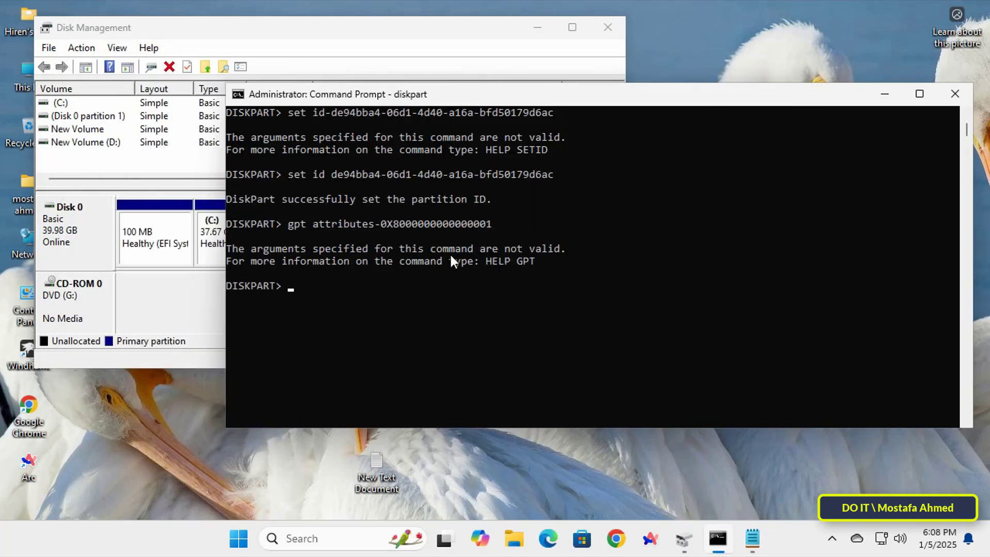
text(gpt att)
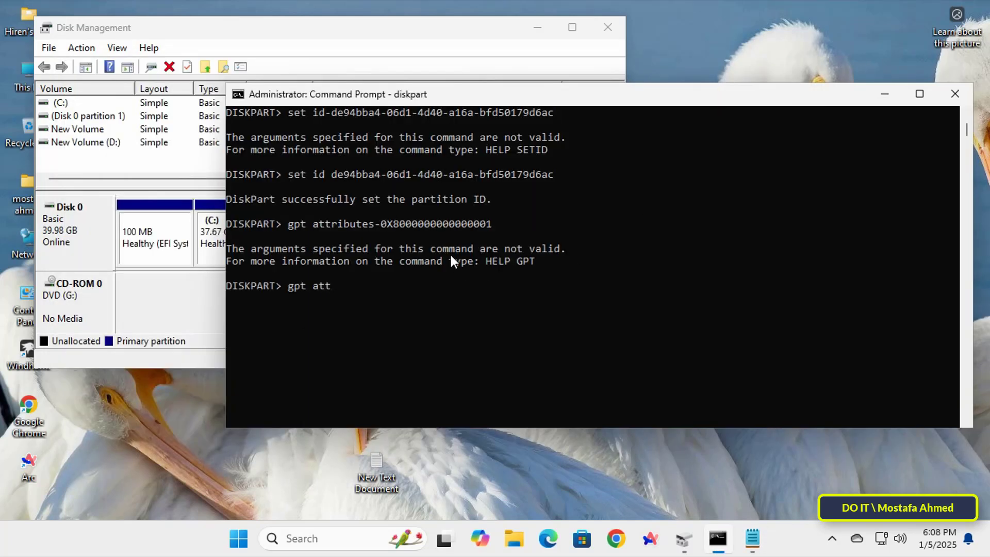
text(ributes 0X8000000000000001)
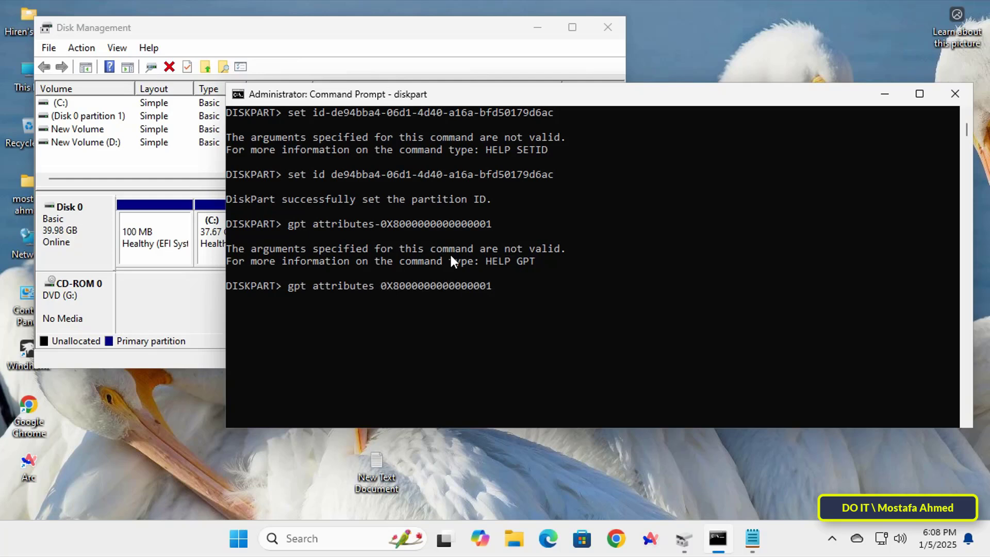
key(enter)
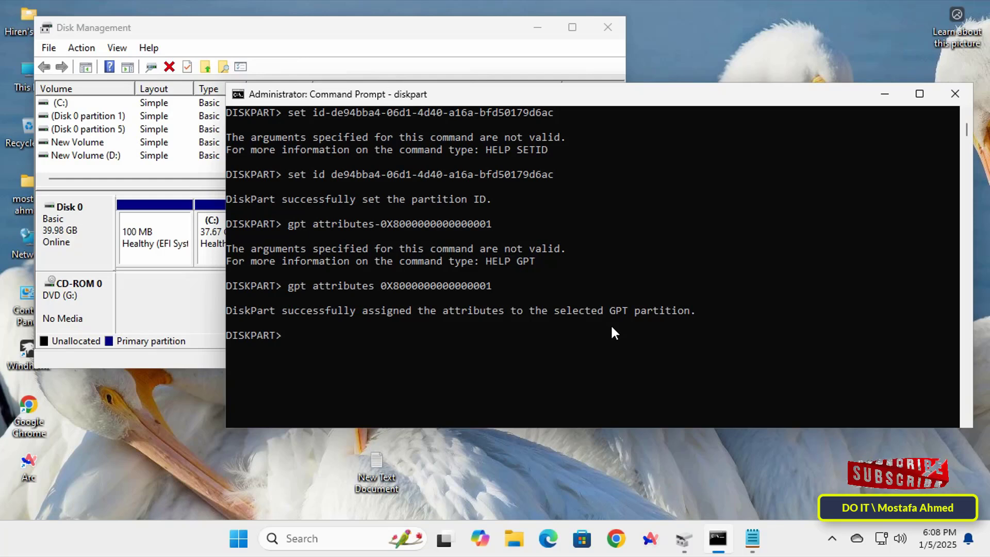
text(e)
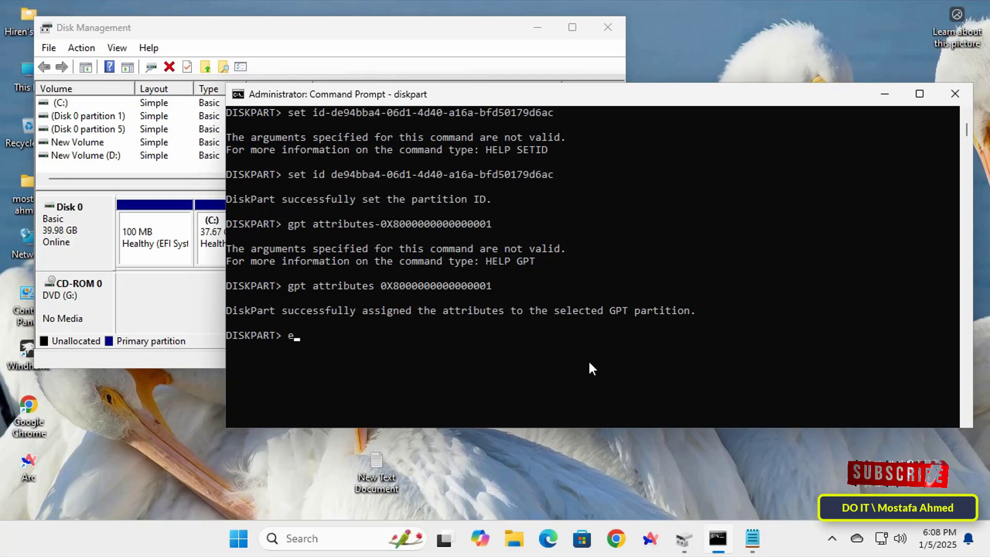
text(xit)
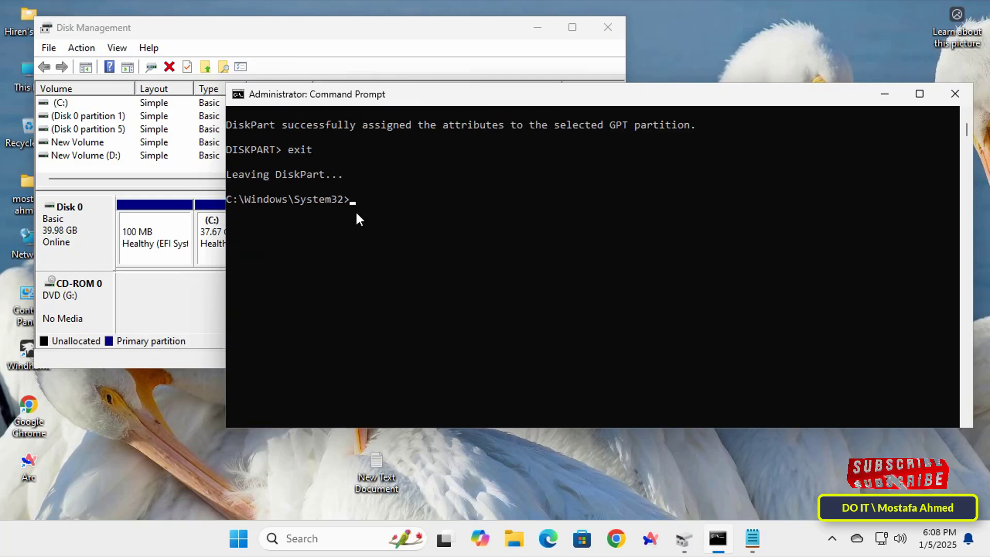
Run 'reagentc /info' showing Windows RE disabled, then 'reagentc /enable' reporting Operation Successful.
text(re)
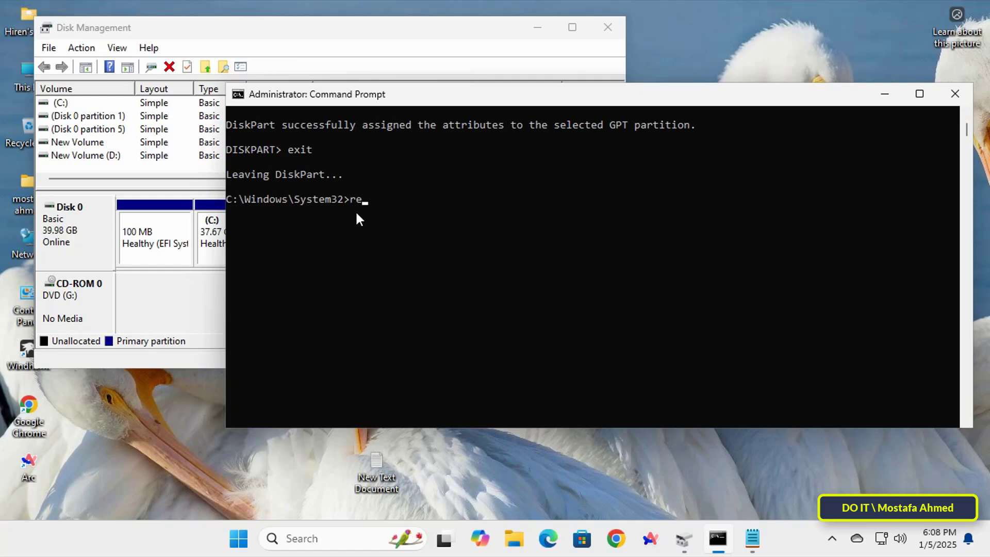
text(a)
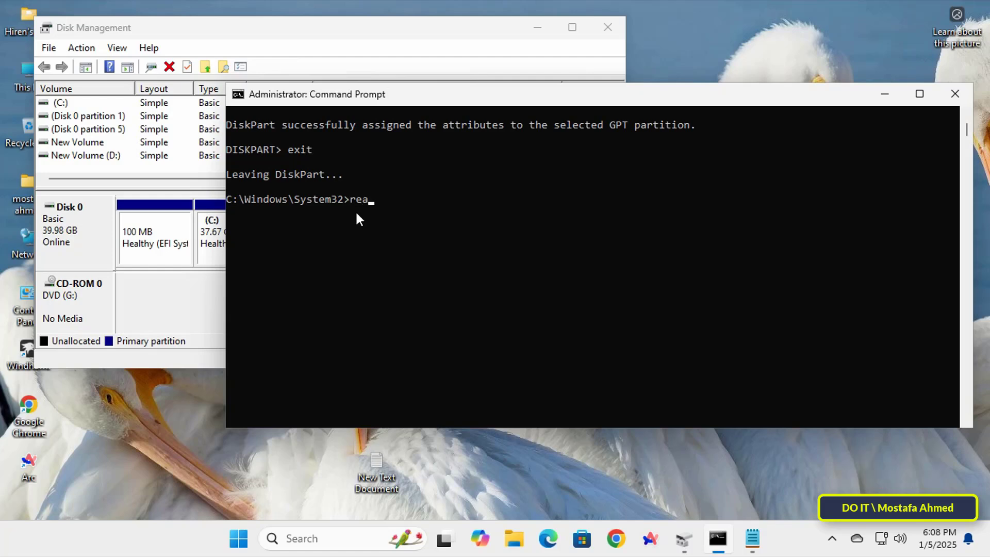
text(gentc)
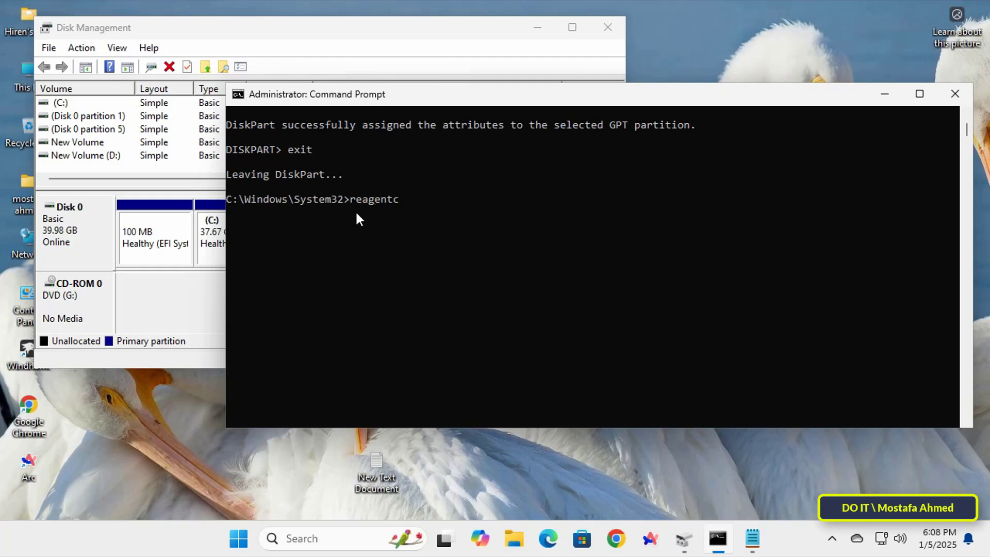
text(info)
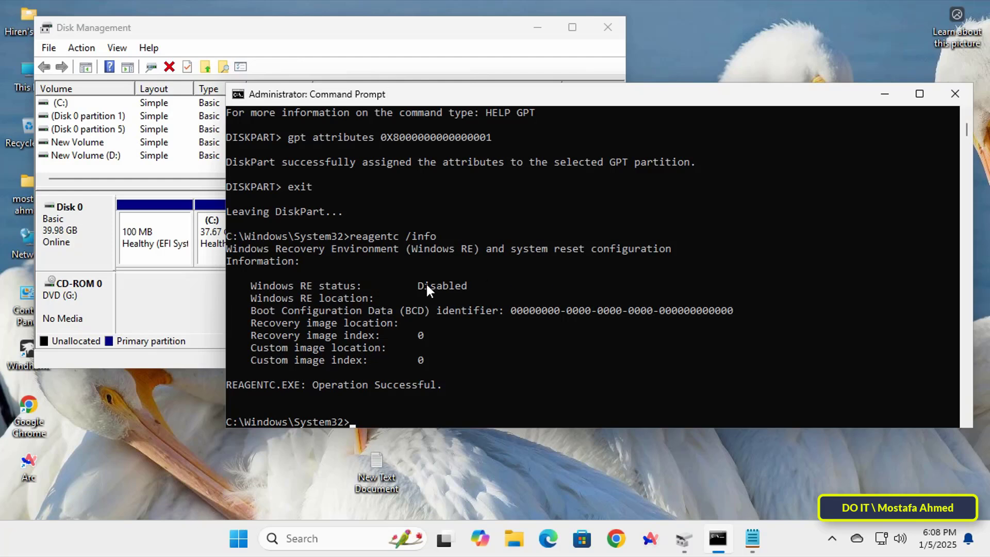
double_click(442, 286)
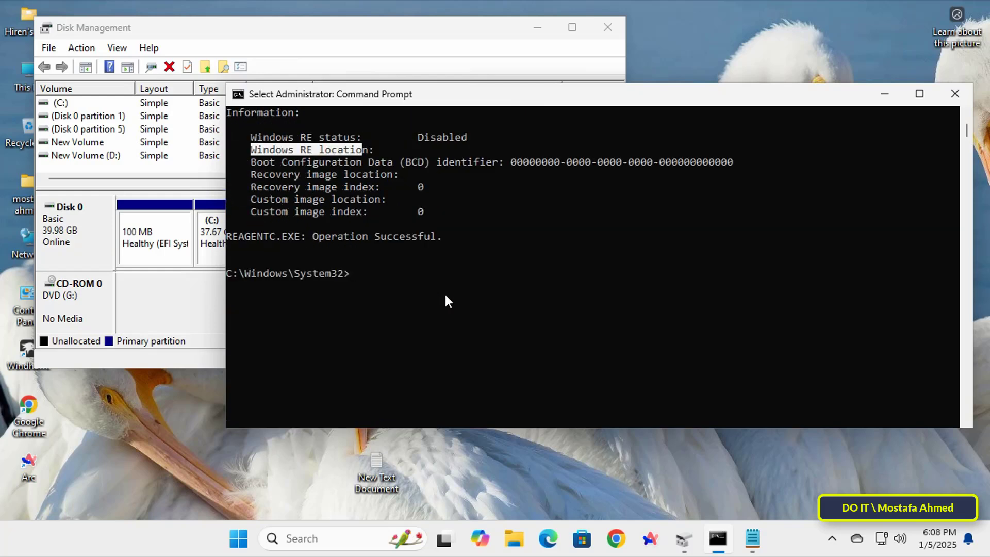
text(reagentc /enable)
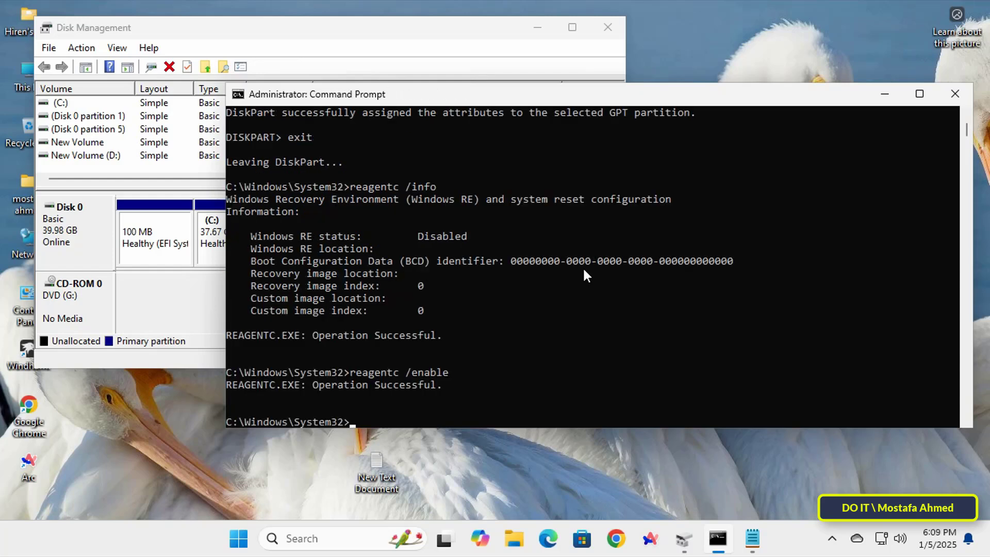
mouse_move(485, 170)
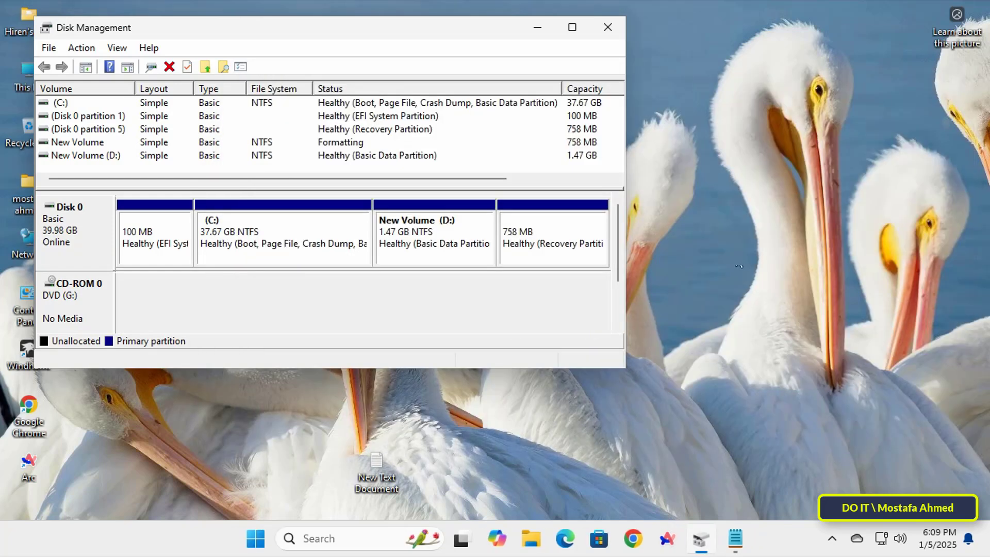
Select the healthy 758 MB Recovery Partition 5 on Disk 0's map and in the volume list.
click(551, 234)
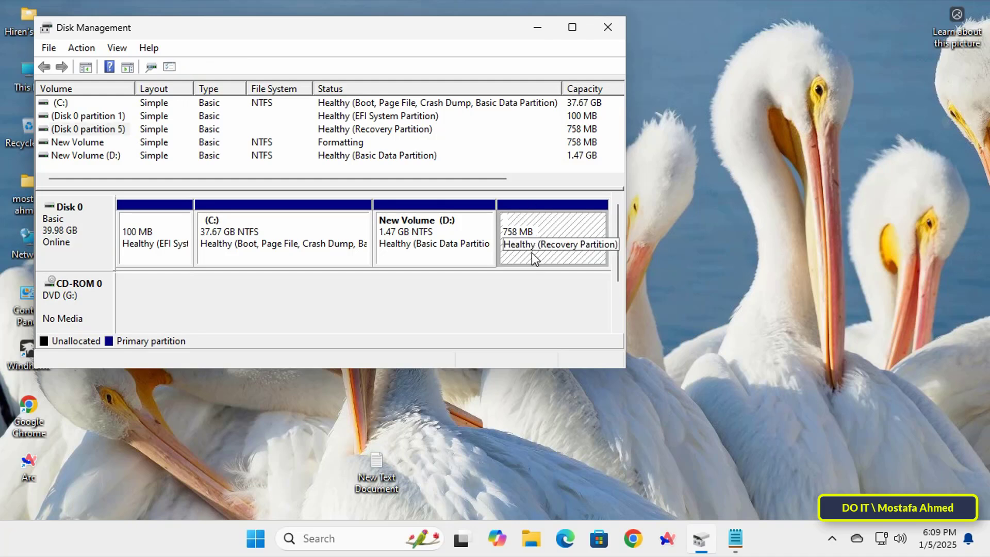
mouse_move(713, 312)
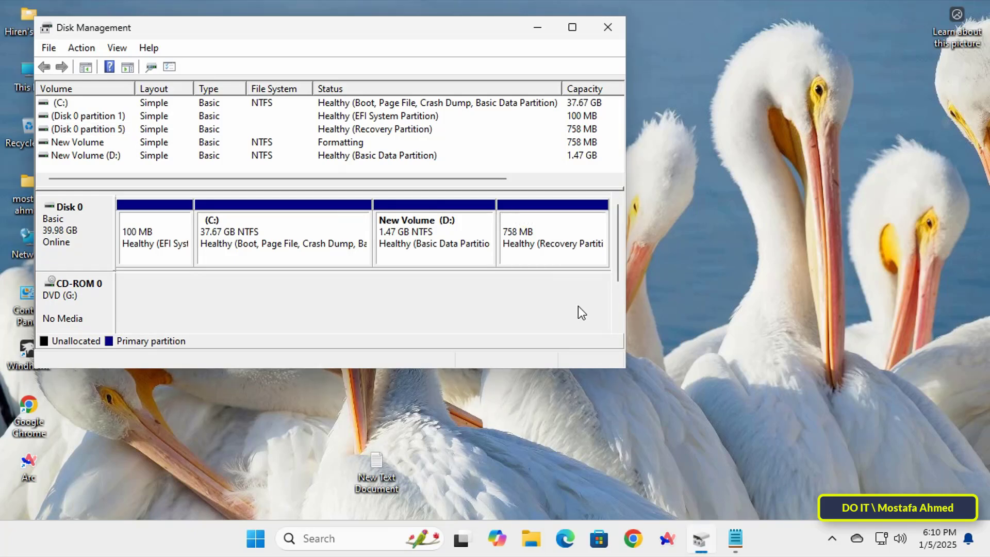
drag(333, 27, 467, 62)
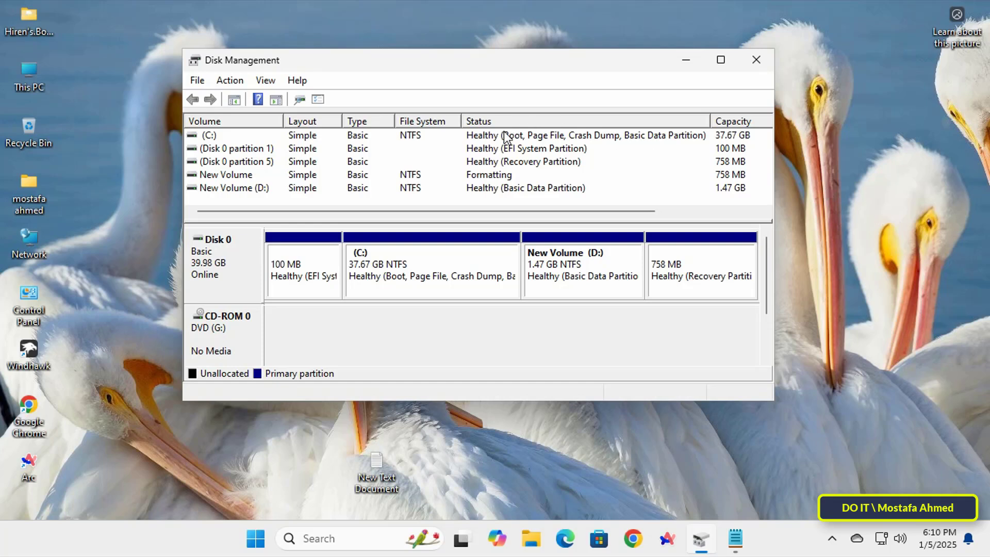
click(237, 161)
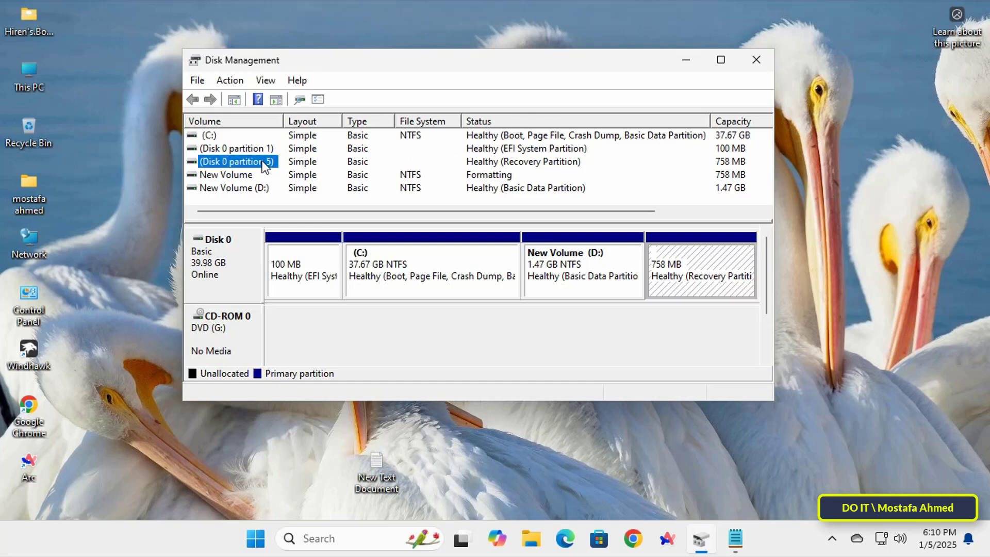